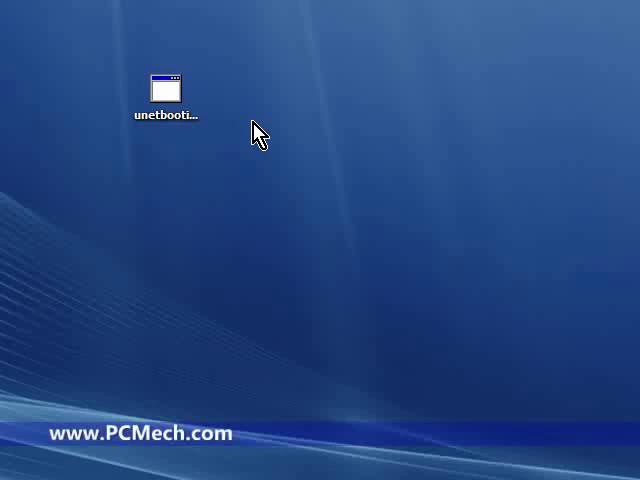
{"action": "mouse_move", "coordinate": [213, 163]}
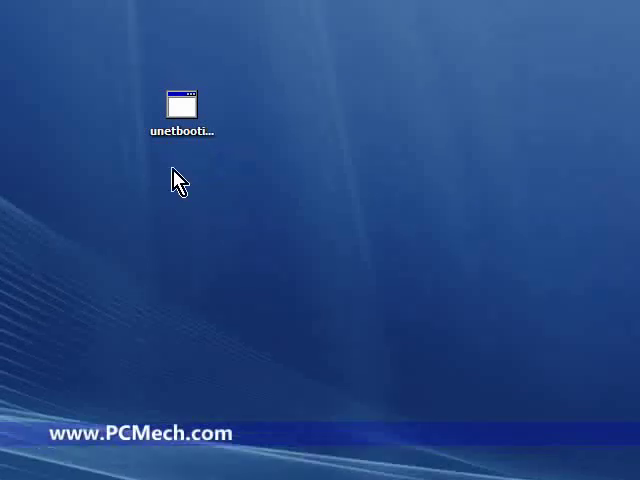
{"action": "mouse_move", "coordinate": [192, 170]}
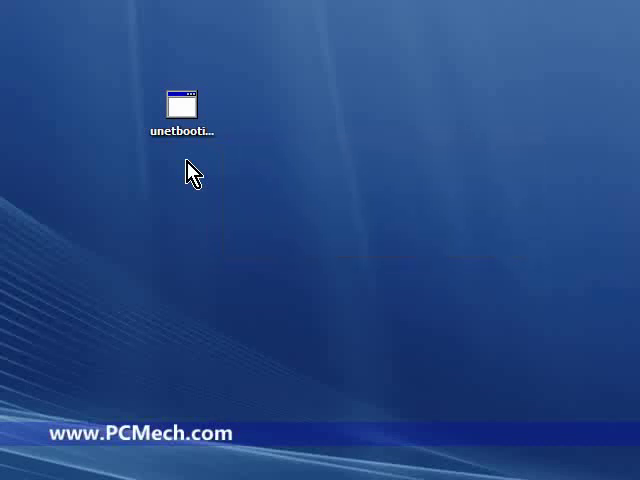
- Launch UNetbootin and choose Ubuntu as the distribution, keeping version 8.04_Live
{"action": "double_click", "coordinate": [179, 103]}
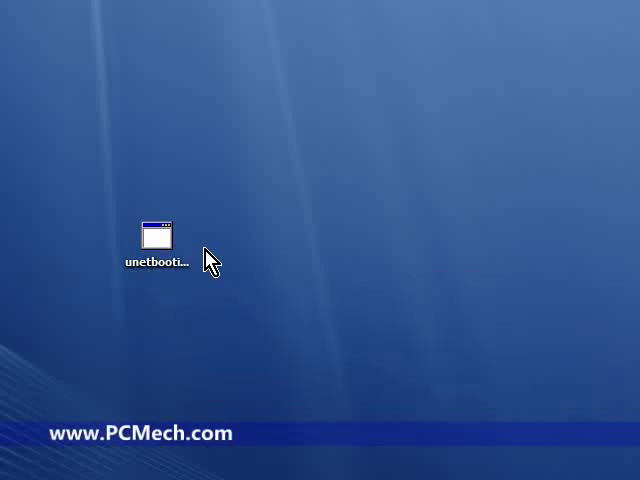
{"action": "double_click", "coordinate": [157, 237]}
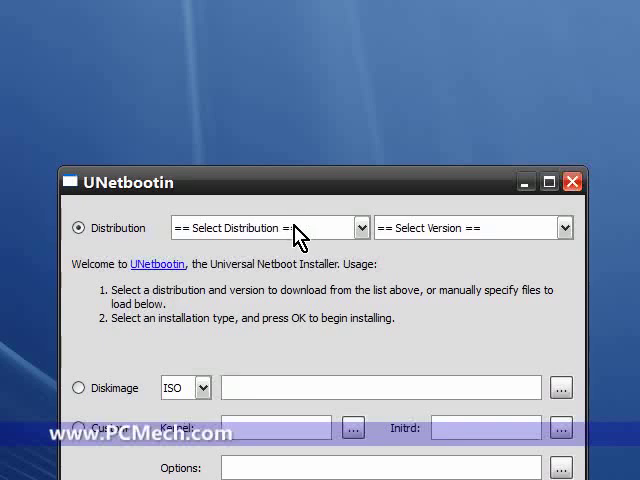
{"action": "mouse_move", "coordinate": [290, 228]}
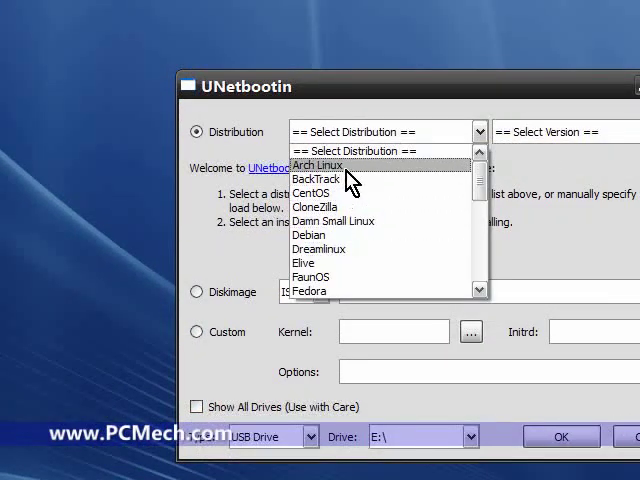
{"action": "scroll", "scroll_direction": "down", "scroll_amount": 3}
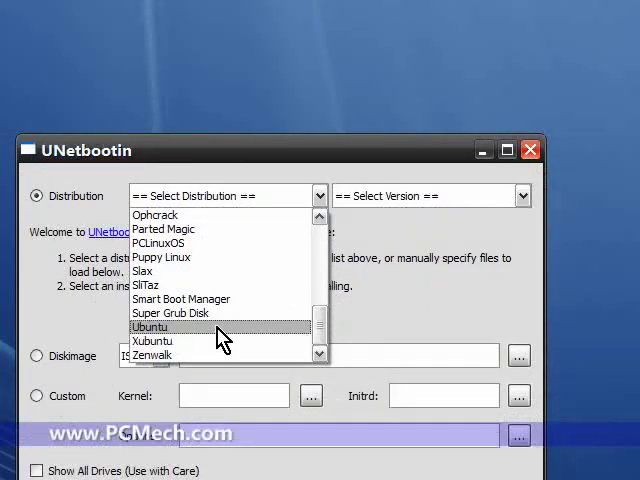
{"action": "left_click", "coordinate": [150, 327]}
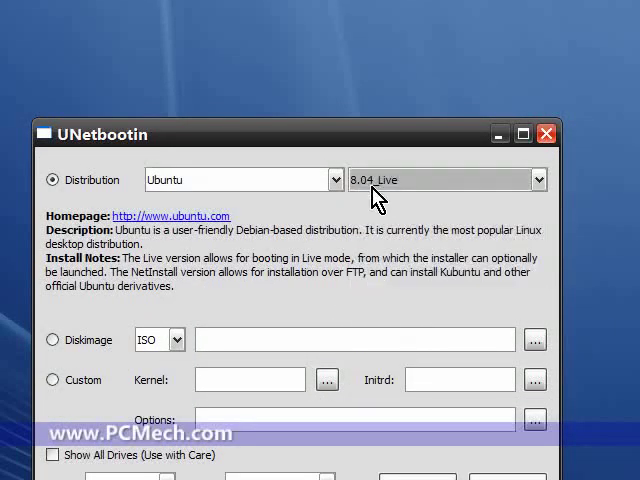
{"action": "mouse_move", "coordinate": [300, 195]}
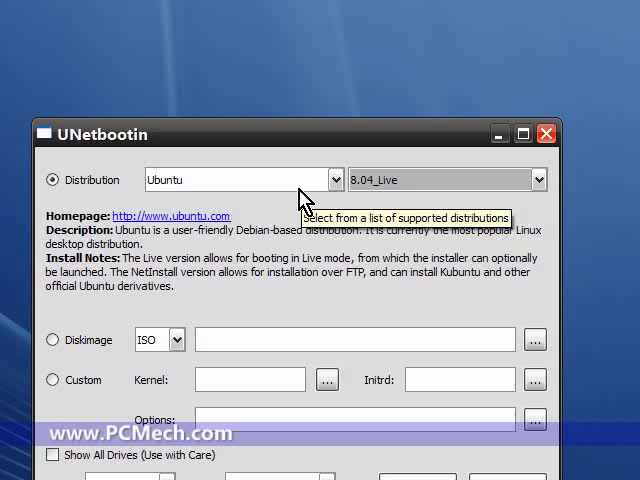
{"action": "mouse_move", "coordinate": [196, 205]}
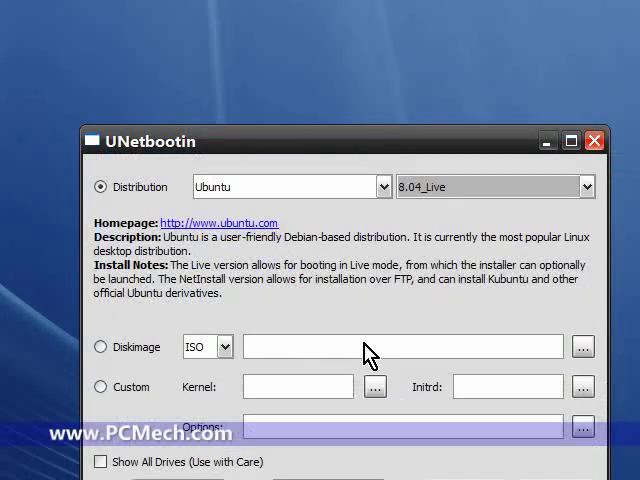
{"action": "mouse_move", "coordinate": [268, 193]}
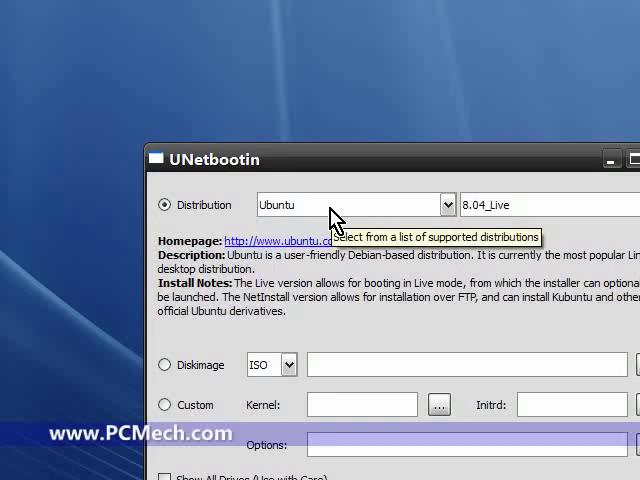
- Try Damn Small Linux, then settle on Puppy Linux with version Latest_Live
{"action": "left_click", "coordinate": [448, 204]}
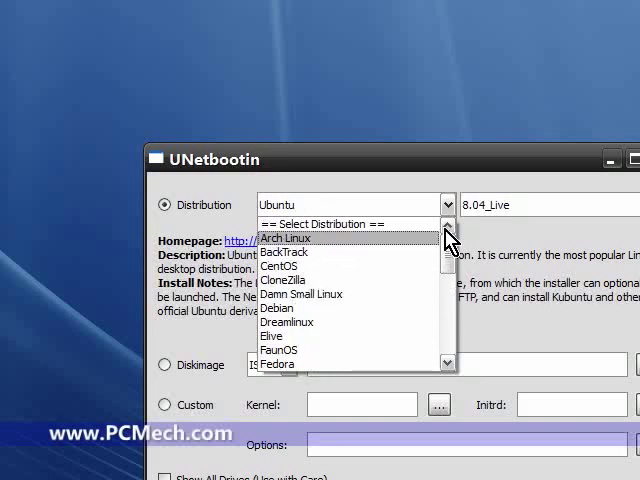
{"action": "left_click", "coordinate": [302, 294]}
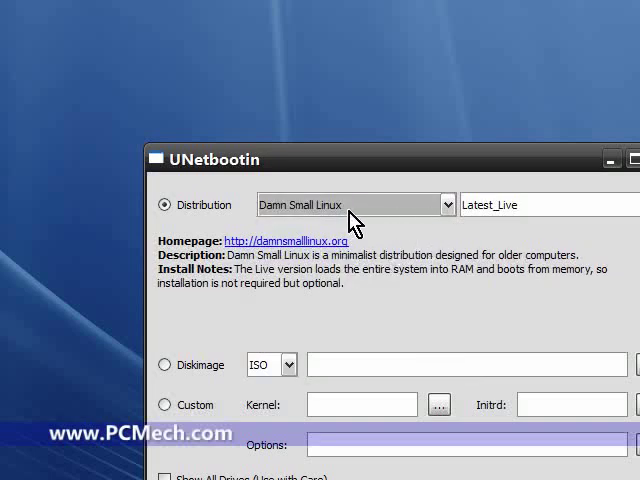
{"action": "mouse_move", "coordinate": [377, 245]}
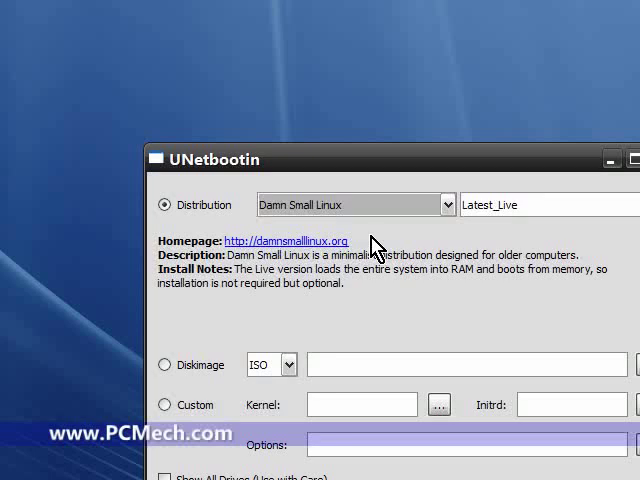
{"action": "left_click", "coordinate": [437, 204]}
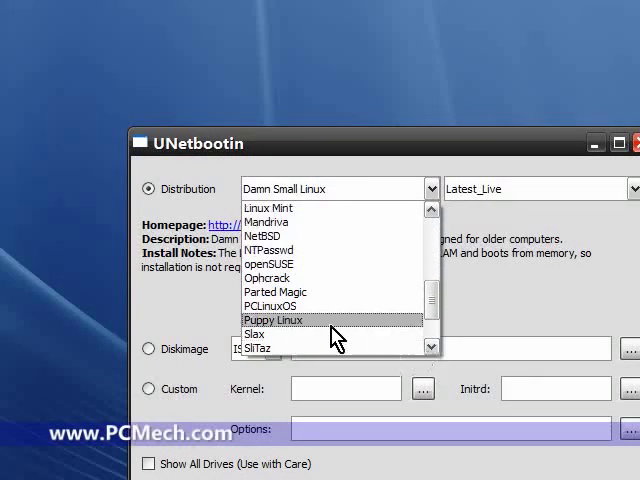
{"action": "left_click", "coordinate": [273, 319]}
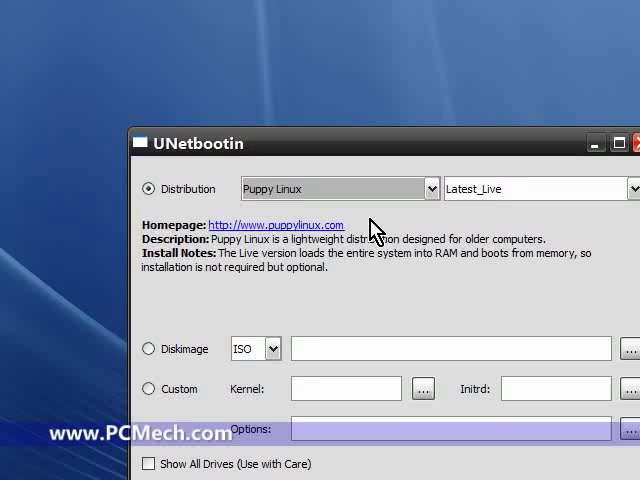
- Begin downloading the roughly 728 MB Ubuntu 8.04.1 desktop ISO
{"action": "left_click", "coordinate": [432, 188]}
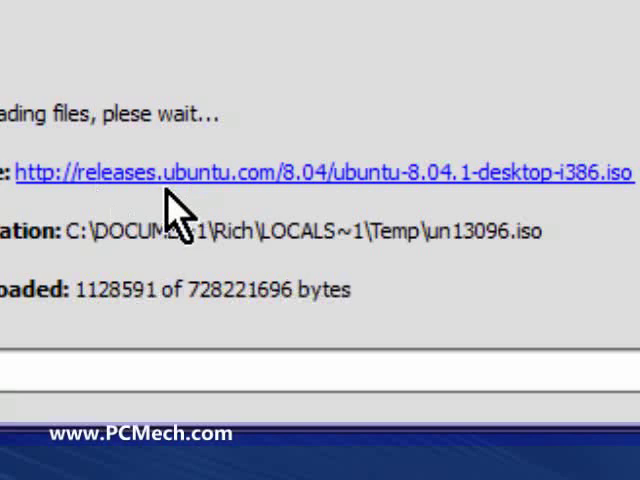
{"action": "mouse_move", "coordinate": [290, 200]}
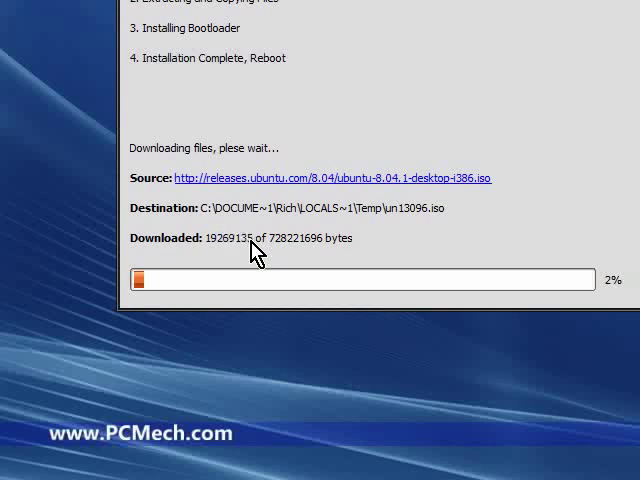
{"action": "mouse_move", "coordinate": [187, 252]}
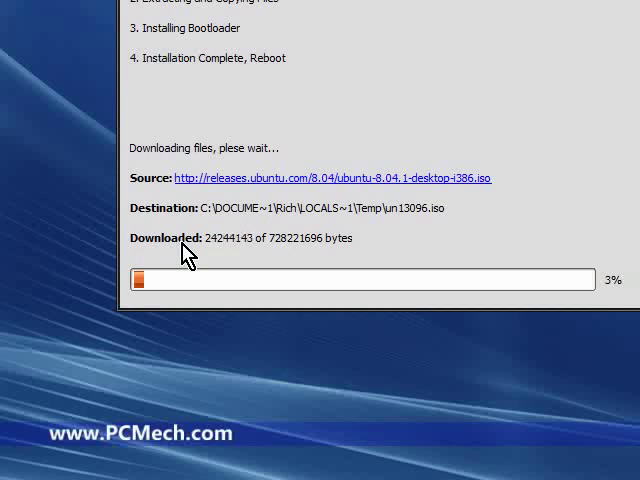
{"action": "mouse_move", "coordinate": [262, 248]}
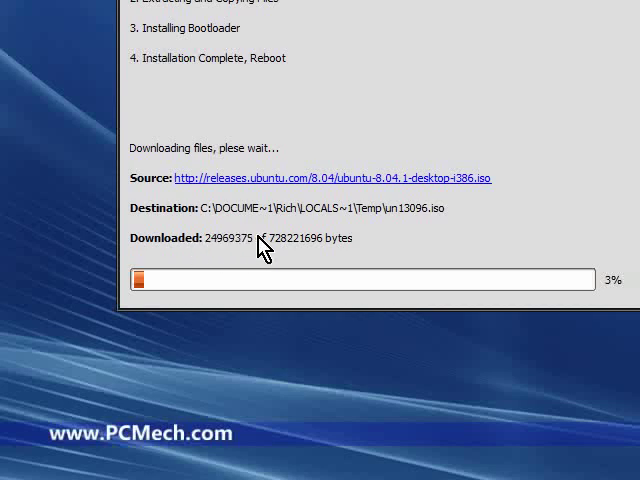